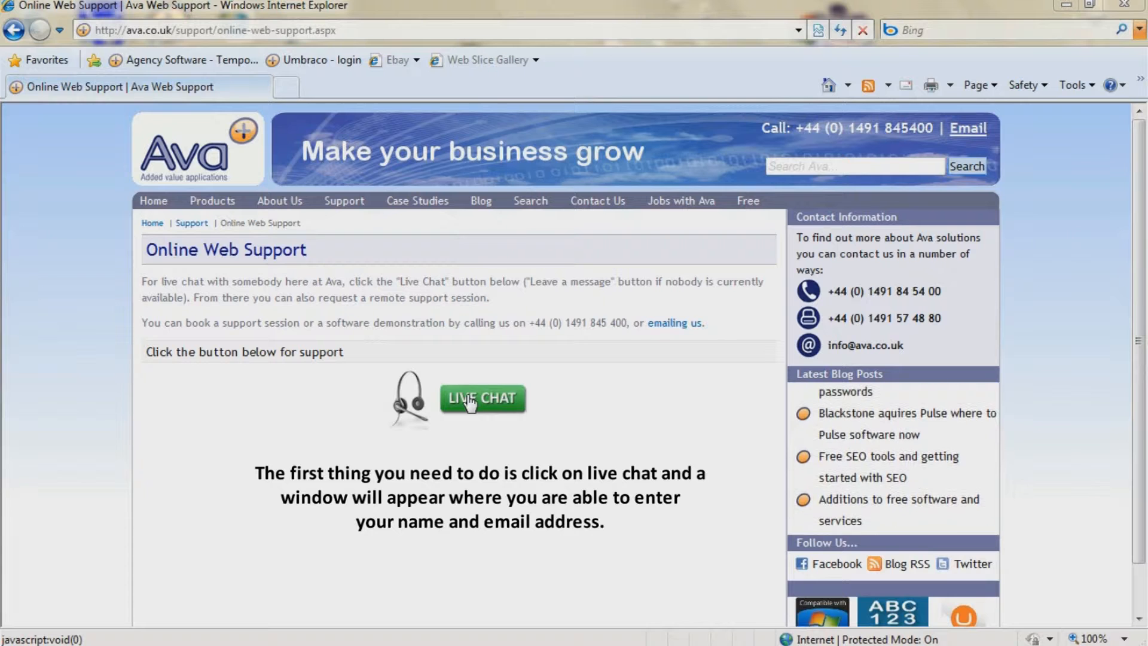
Open the LIVE CHAT pop-up from the Online Web Support page
{"action": "left_click", "coordinate": [483, 399]}
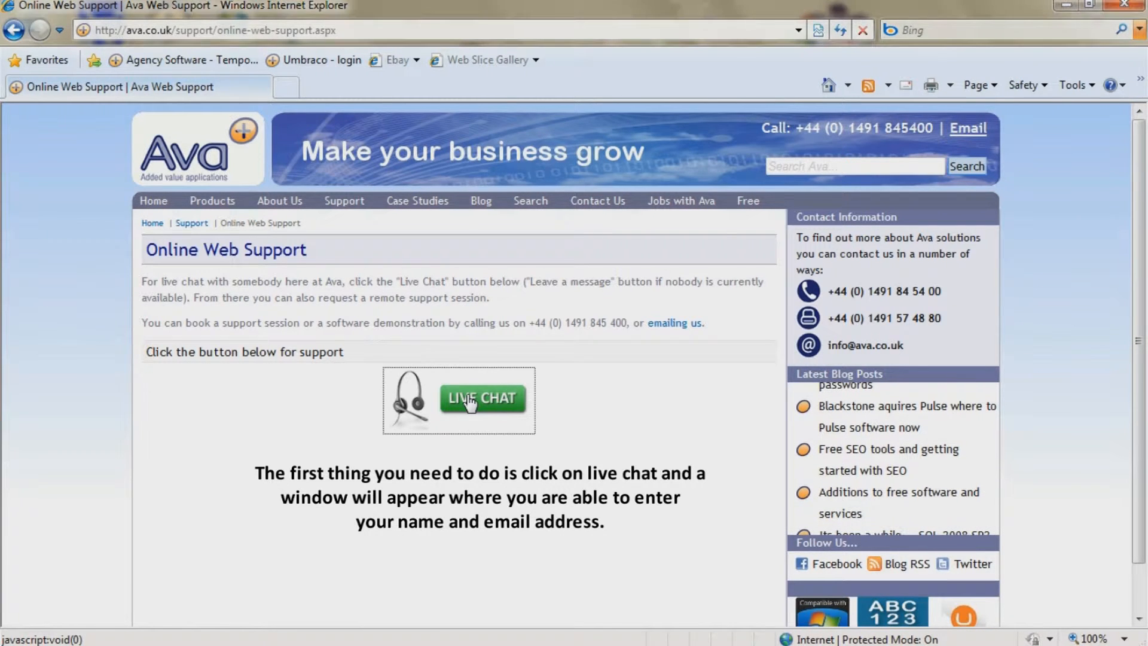
{"action": "left_click", "coordinate": [481, 399]}
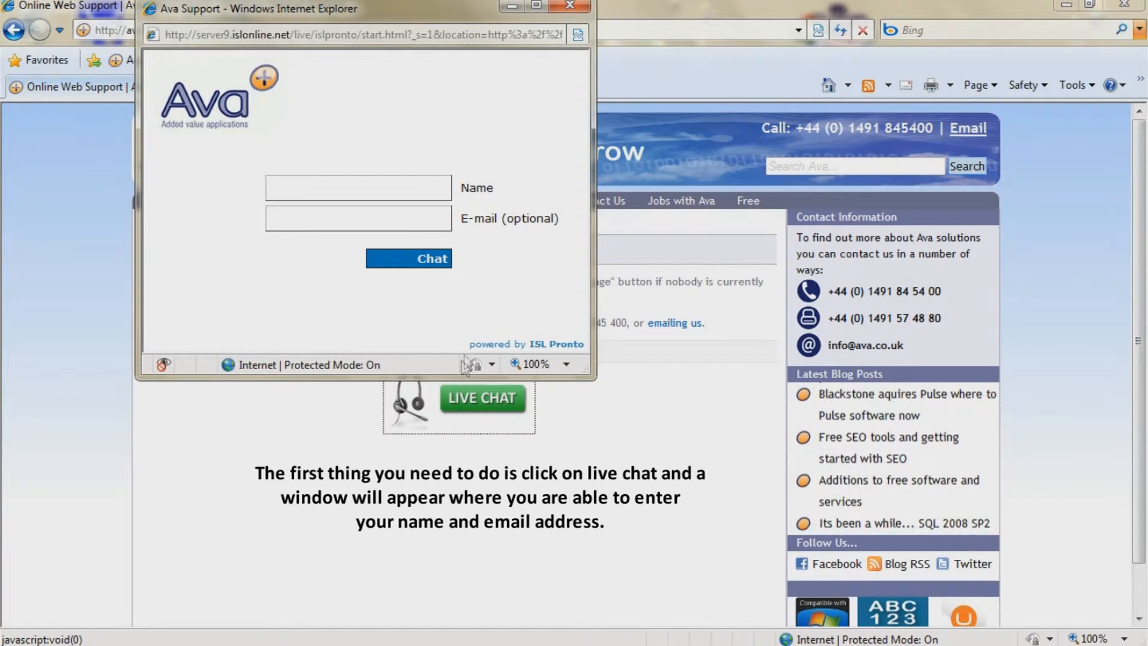
{"action": "left_click", "coordinate": [358, 187]}
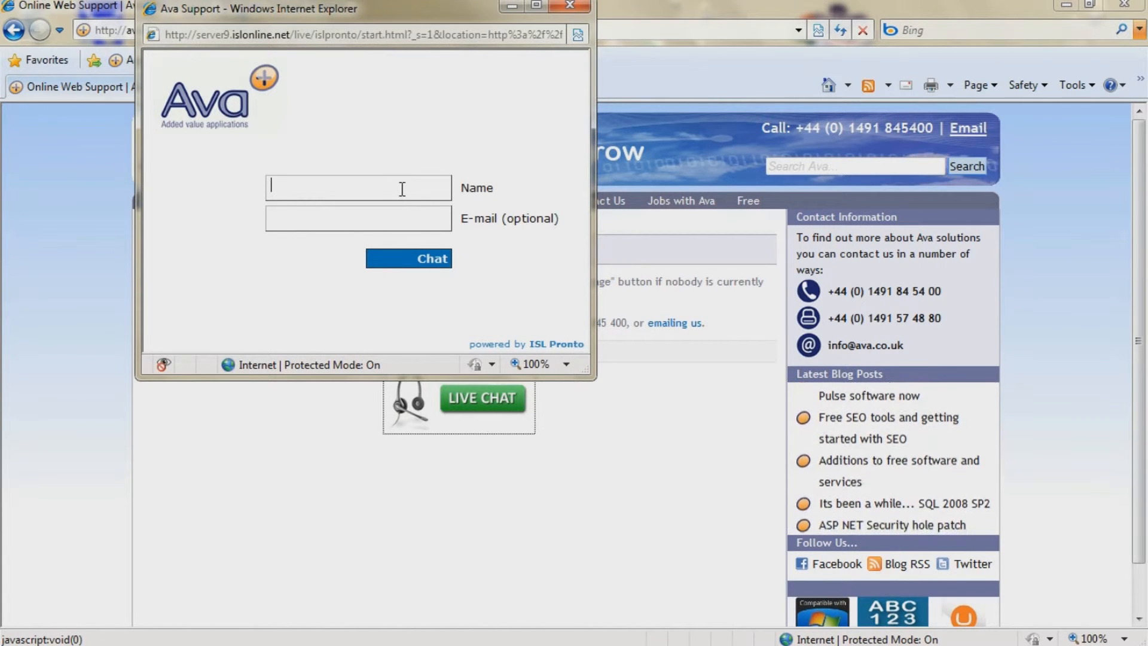
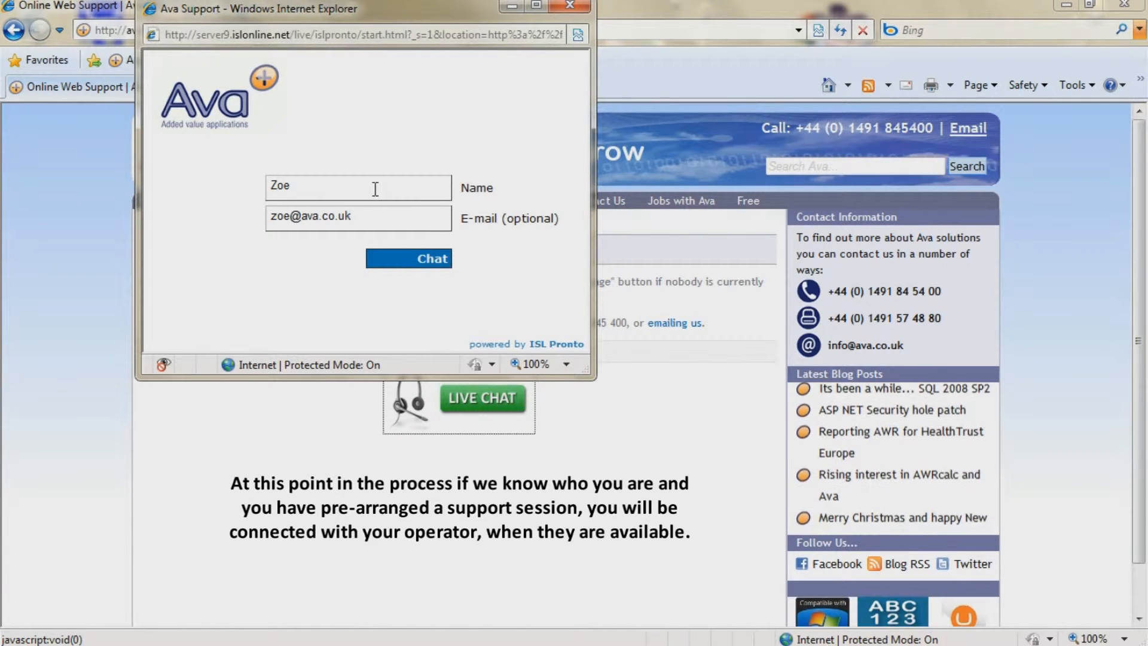
{"action": "left_click", "coordinate": [408, 259]}
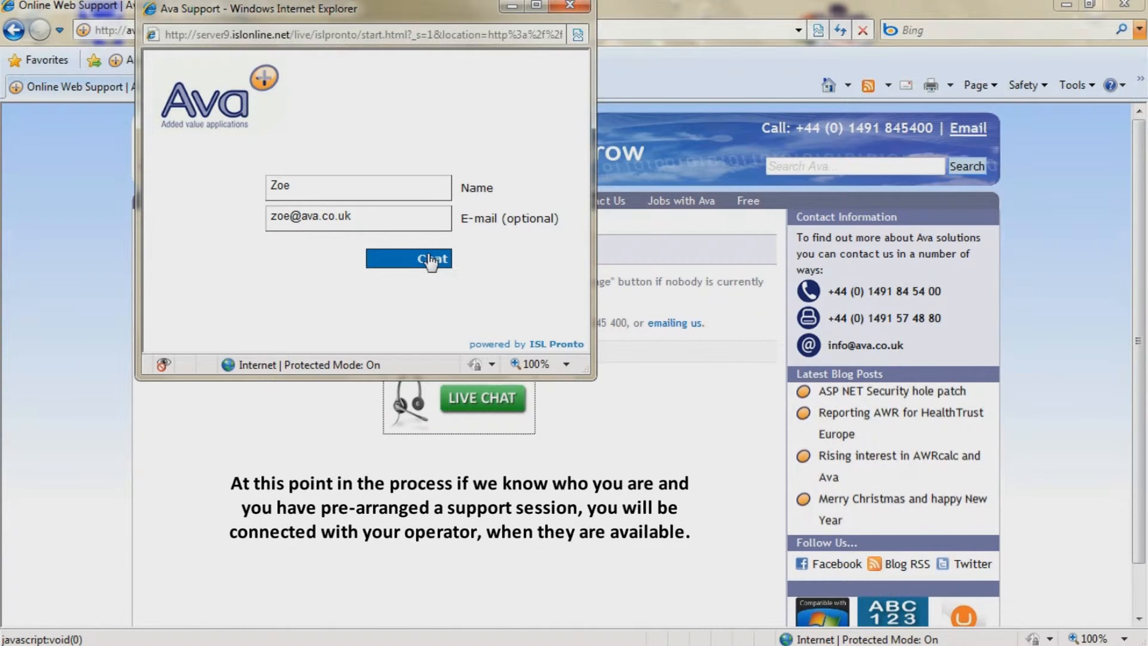
Wait for an operator to connect and post the remote desktop link
{"action": "left_click", "coordinate": [408, 258]}
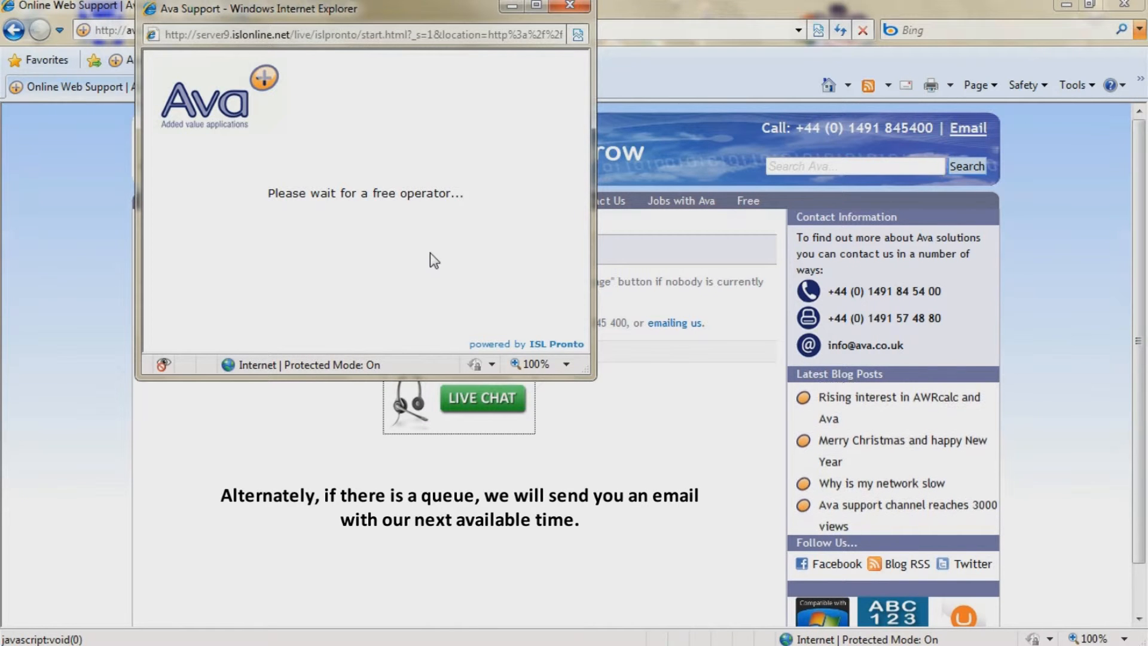
{"action": "scroll", "scroll_direction": "down", "scroll_amount": 3}
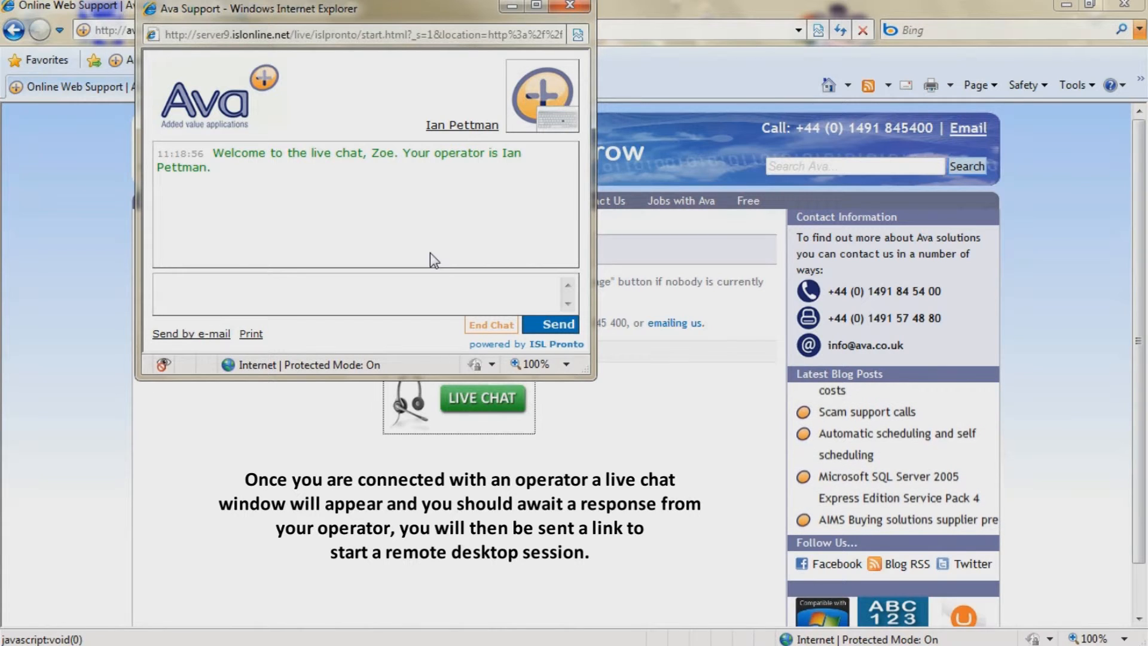
{"action": "scroll", "scroll_direction": "down", "scroll_amount": 3}
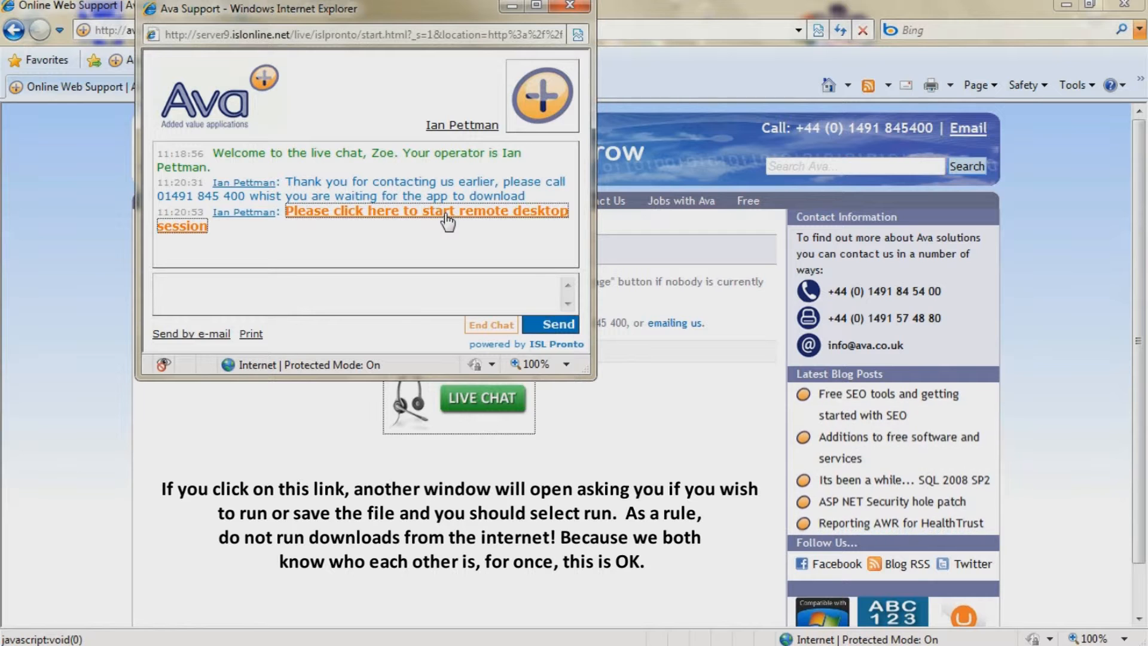
Follow the remote desktop session link and run the downloaded ISL Light Client
{"action": "left_click", "coordinate": [428, 211]}
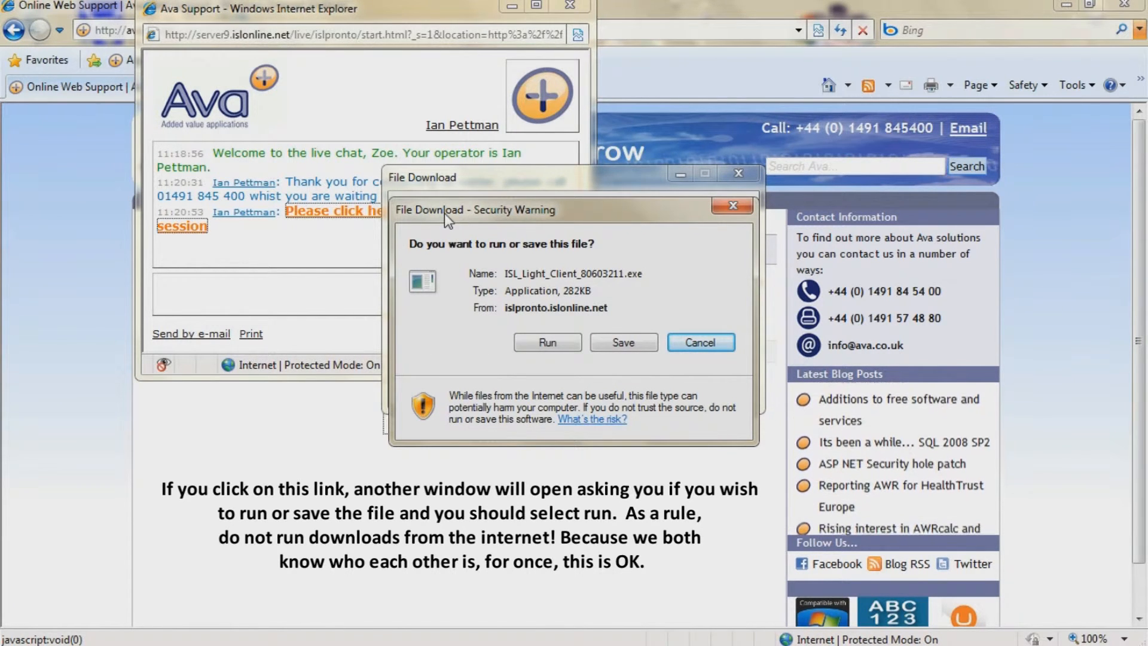
{"action": "mouse_move", "coordinate": [547, 343]}
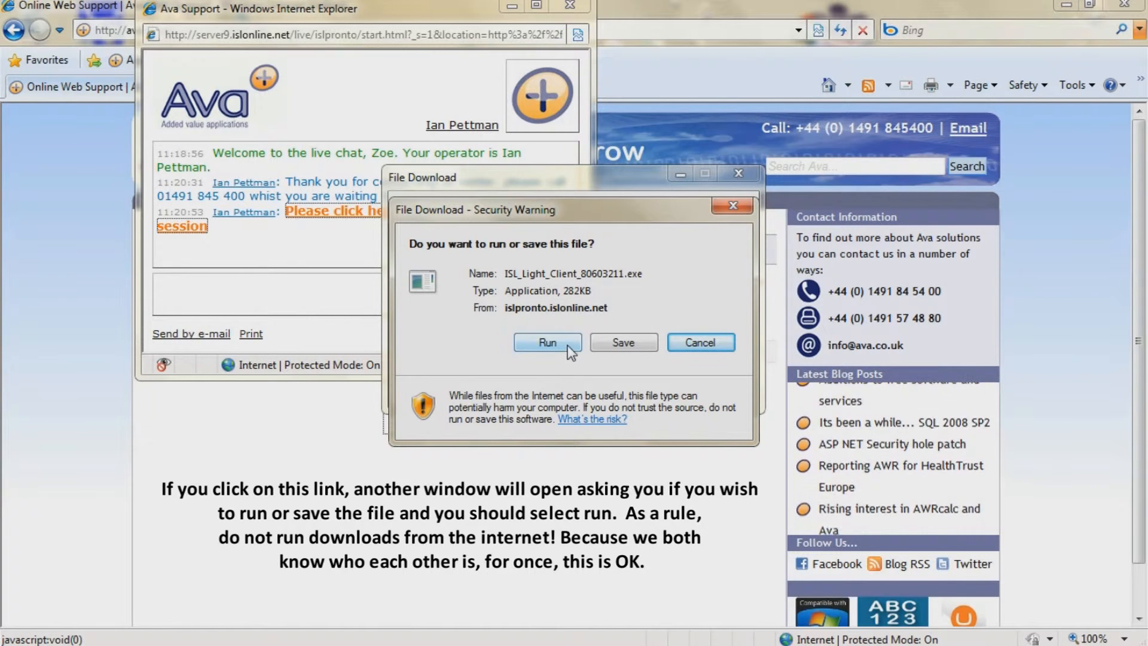
{"action": "left_click", "coordinate": [547, 342]}
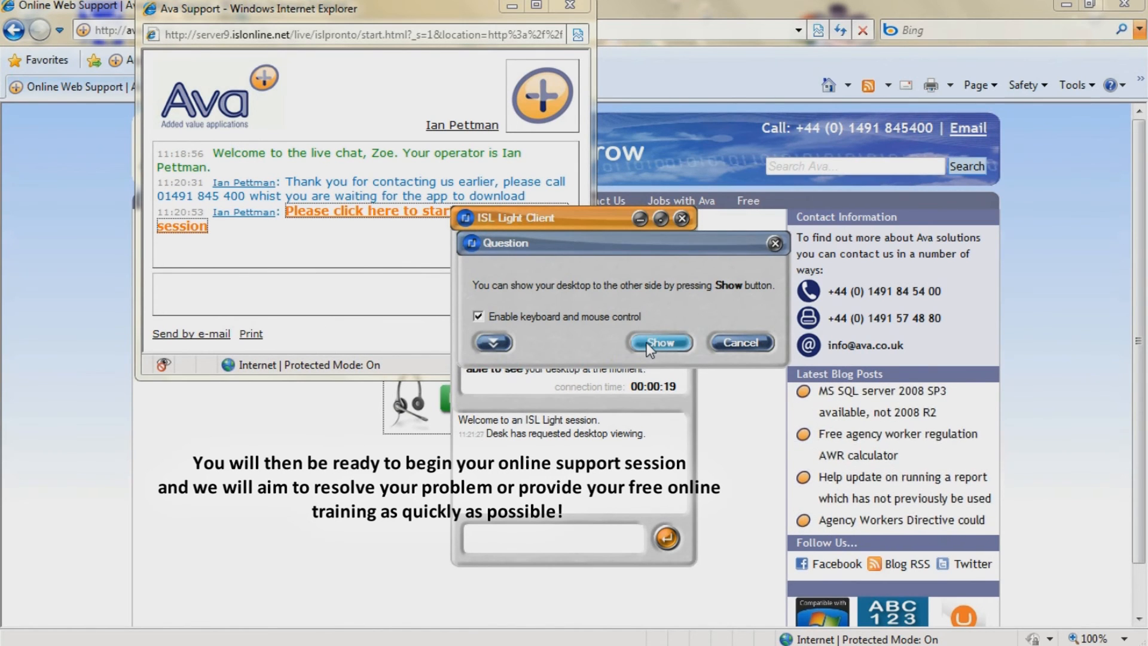
Show the desktop to the operator with keyboard and mouse control enabled
{"action": "left_click", "coordinate": [657, 343]}
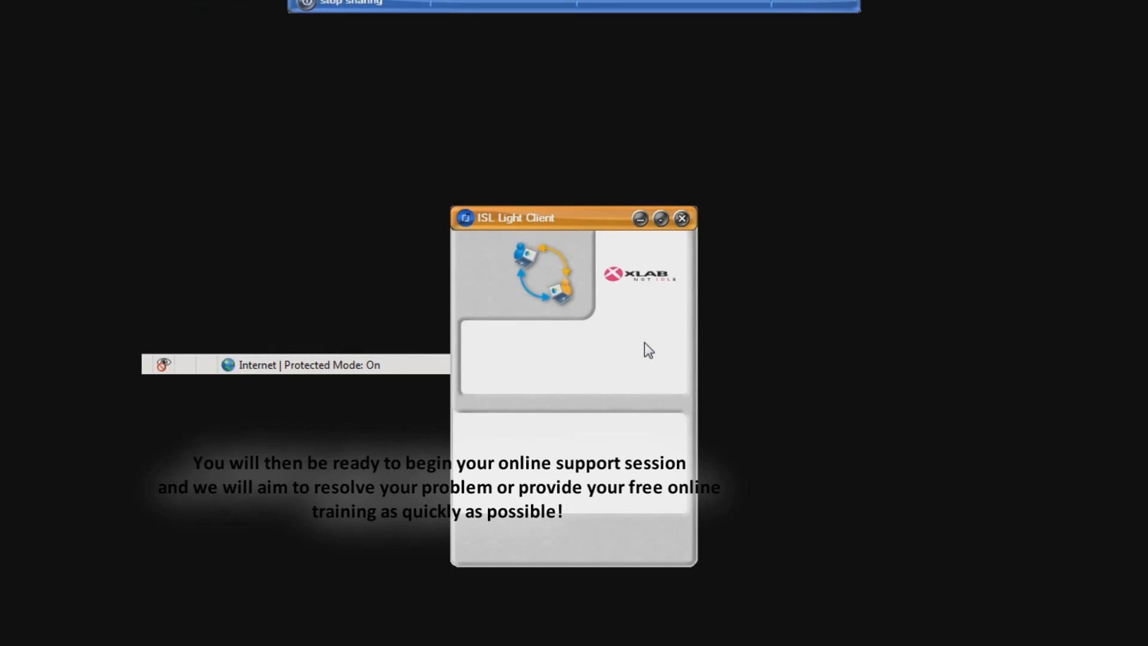